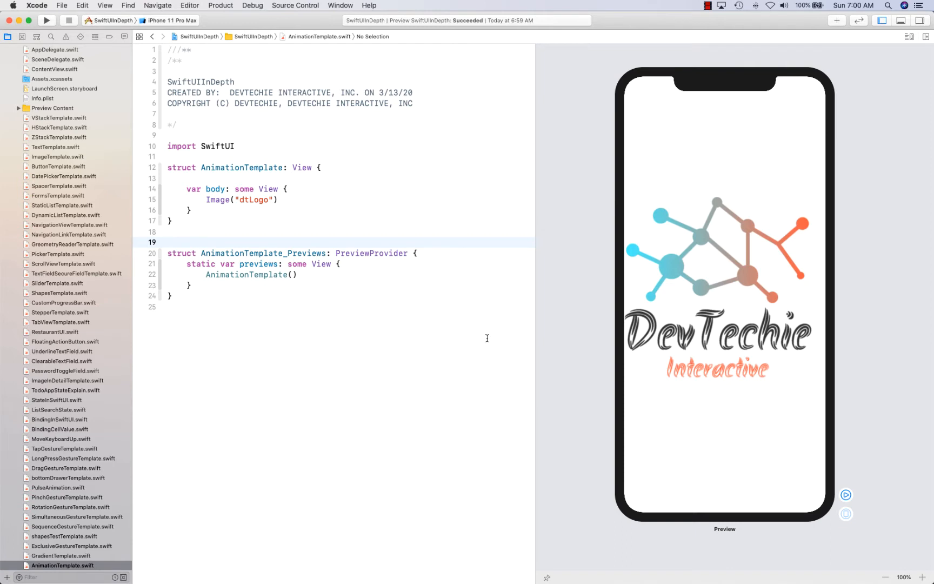
pyautogui.click(167, 242)
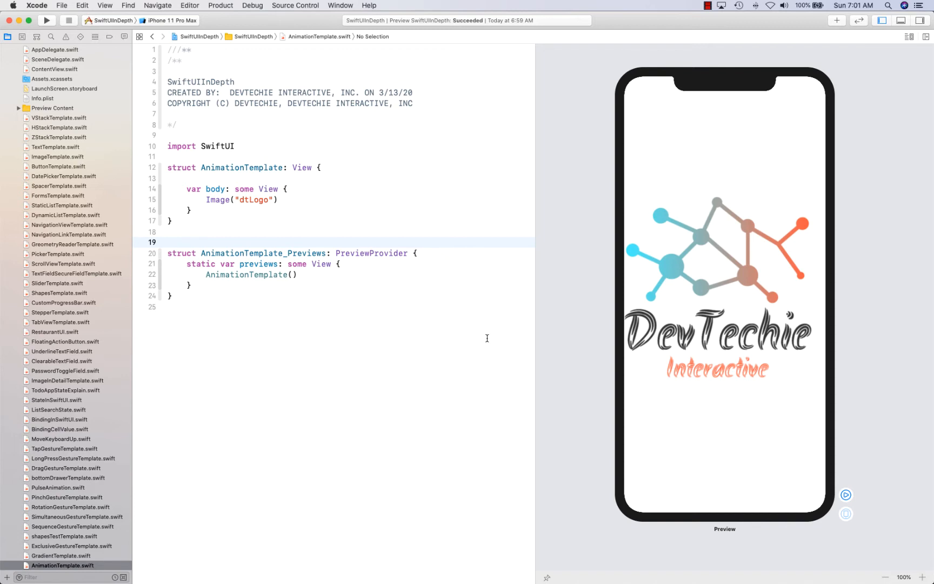
pyautogui.click(282, 200)
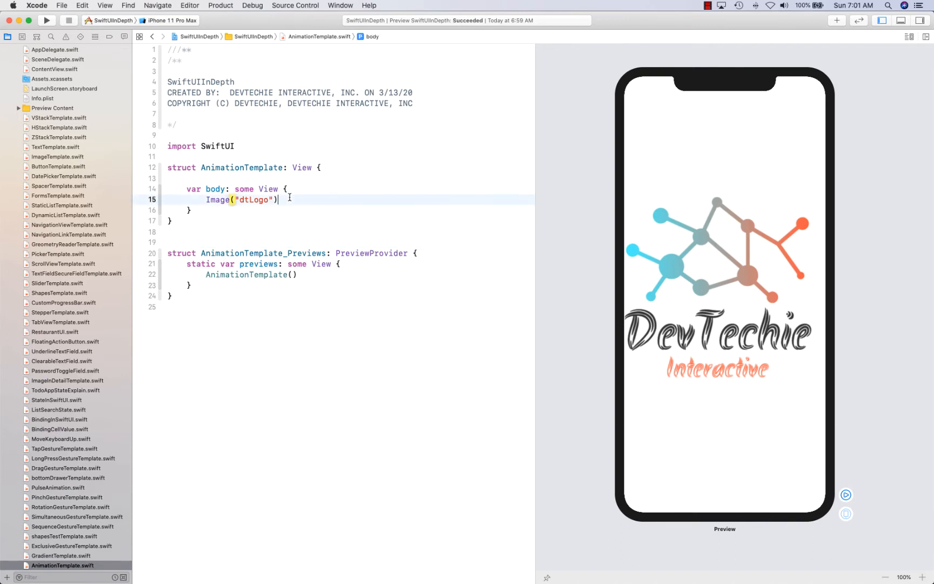
pyautogui.click(721, 298)
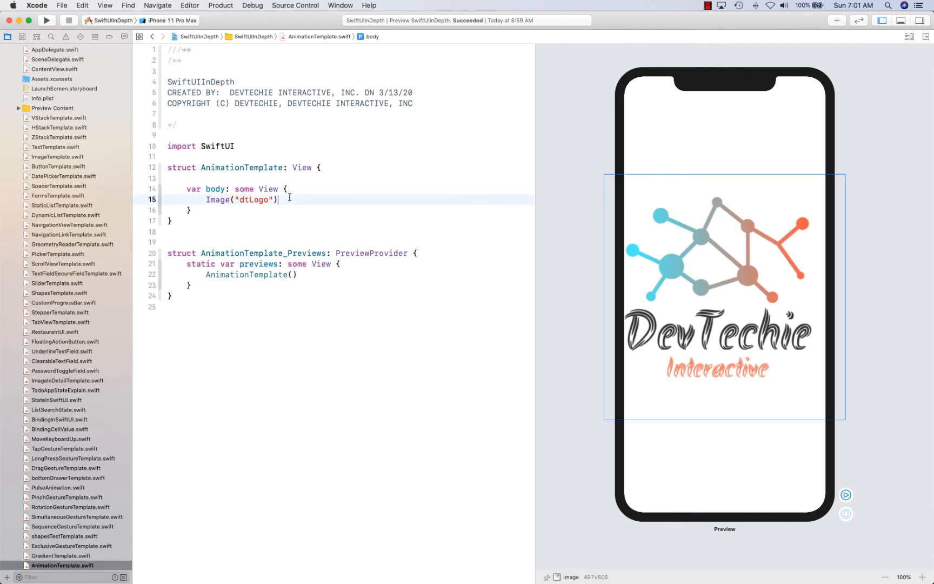
pyautogui.tripleClick(241, 200)
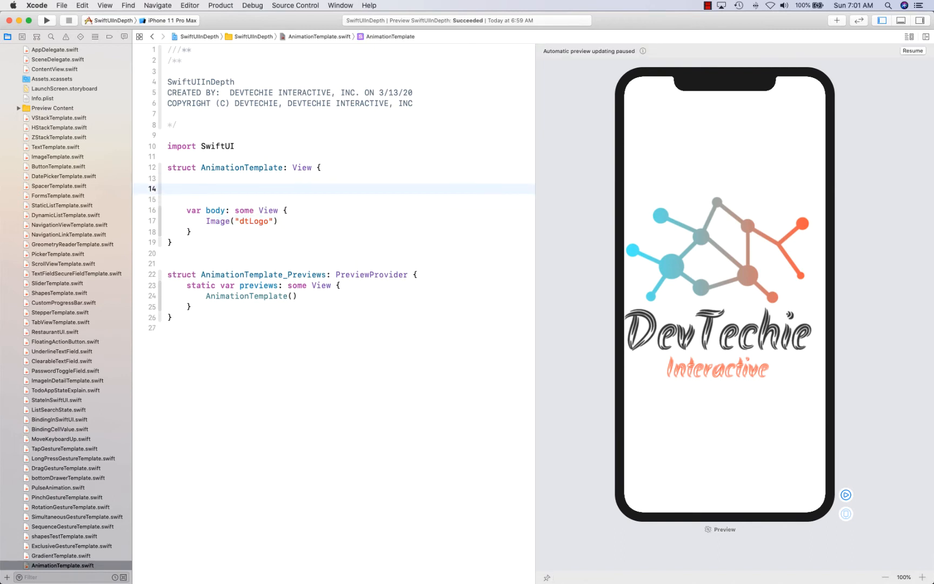
pyautogui.write('@State')
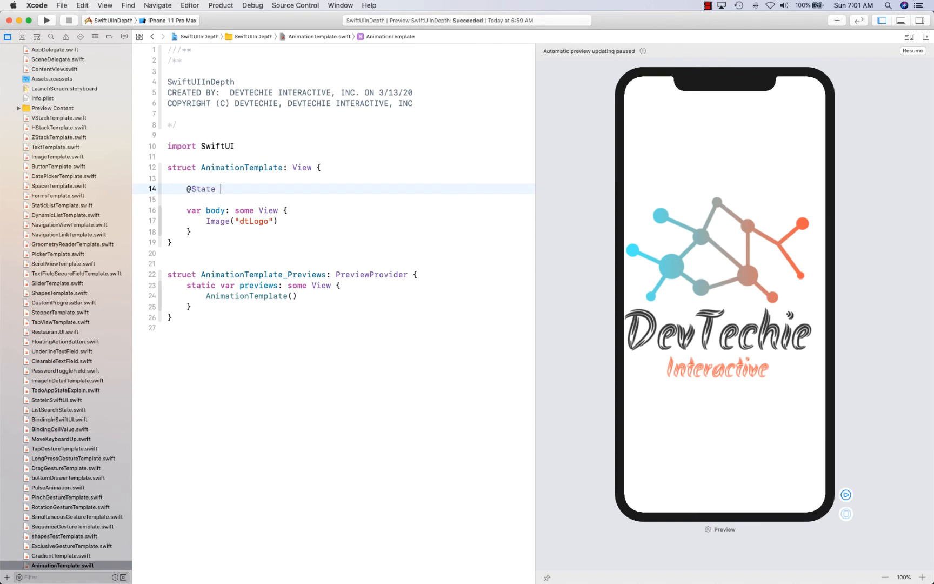
pyautogui.write('private c')
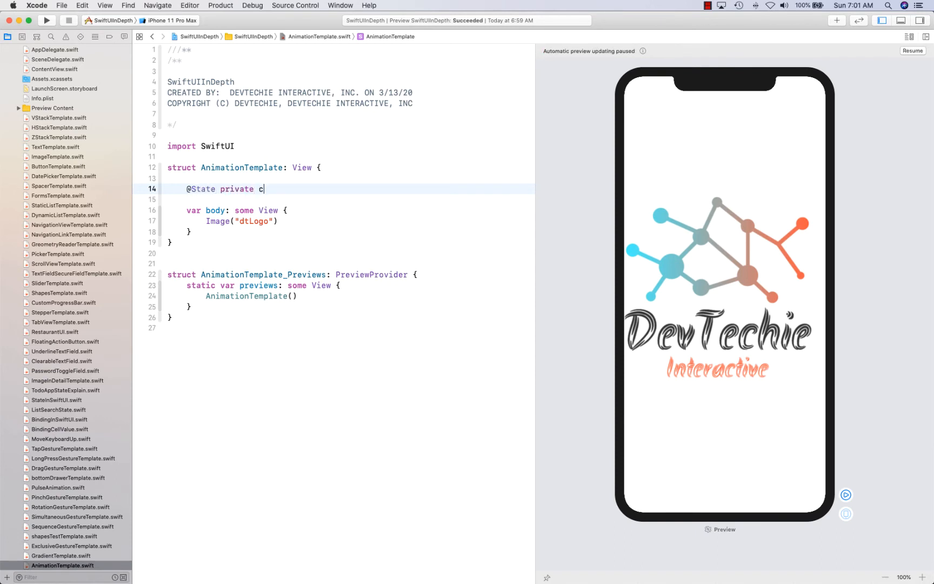
pyautogui.write('var')
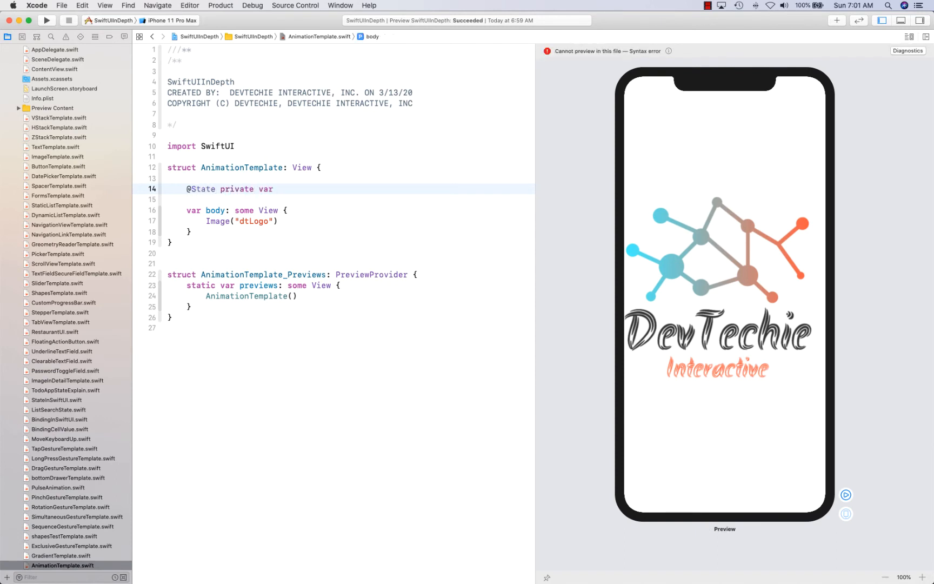
pyautogui.write('scale: C')
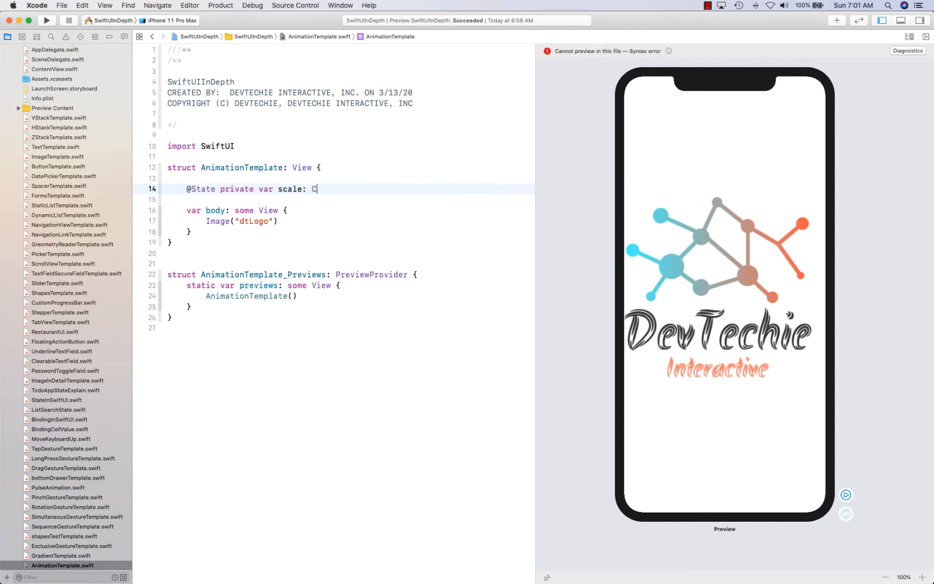
pyautogui.write('GFloat = 1')
pyautogui.write('@S')
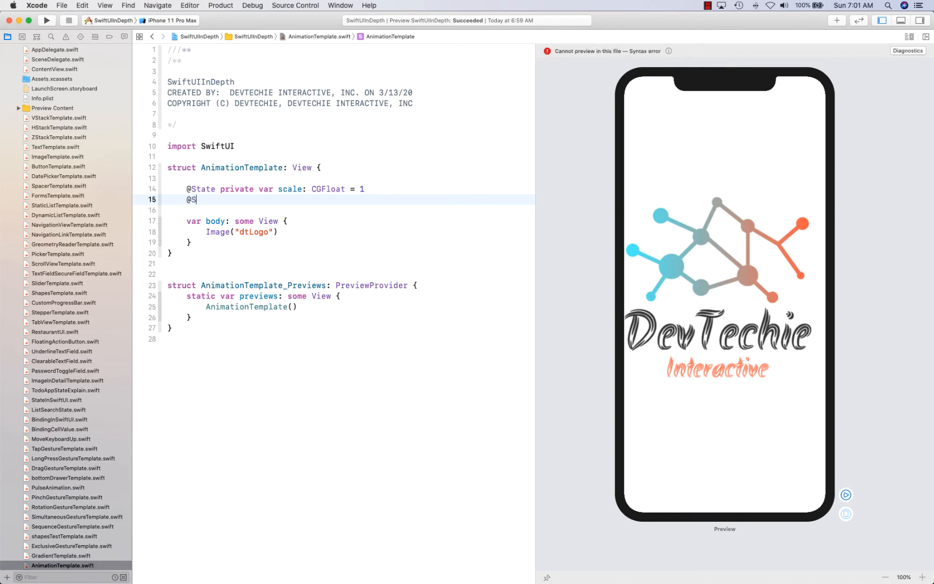
pyautogui.write('tate private var')
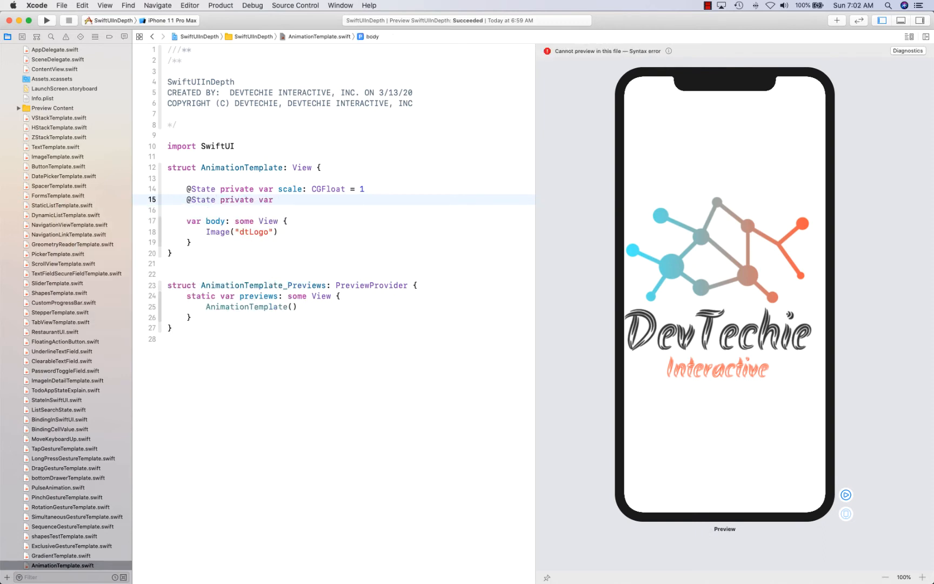
pyautogui.write('angle')
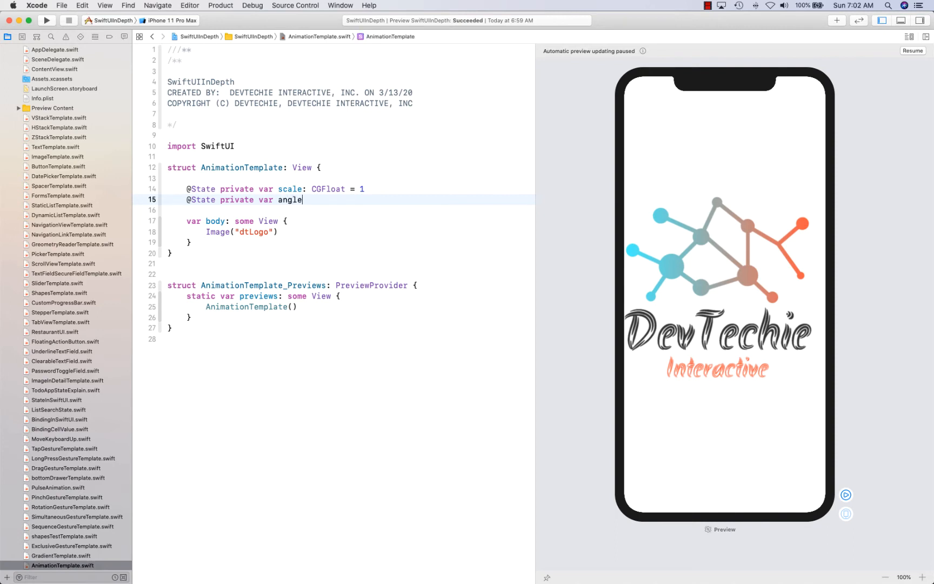
pyautogui.write(':')
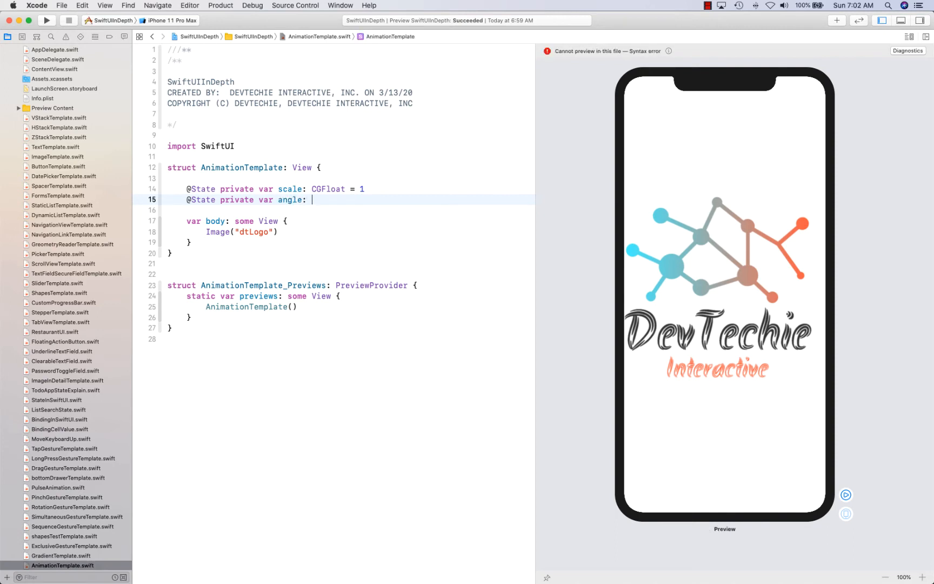
pyautogui.write('Double')
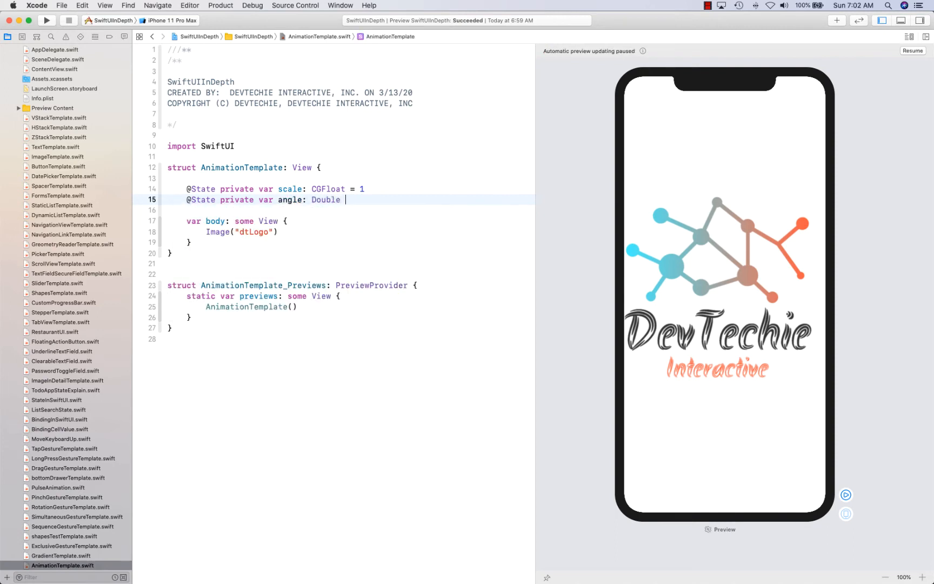
pyautogui.write('= 1')
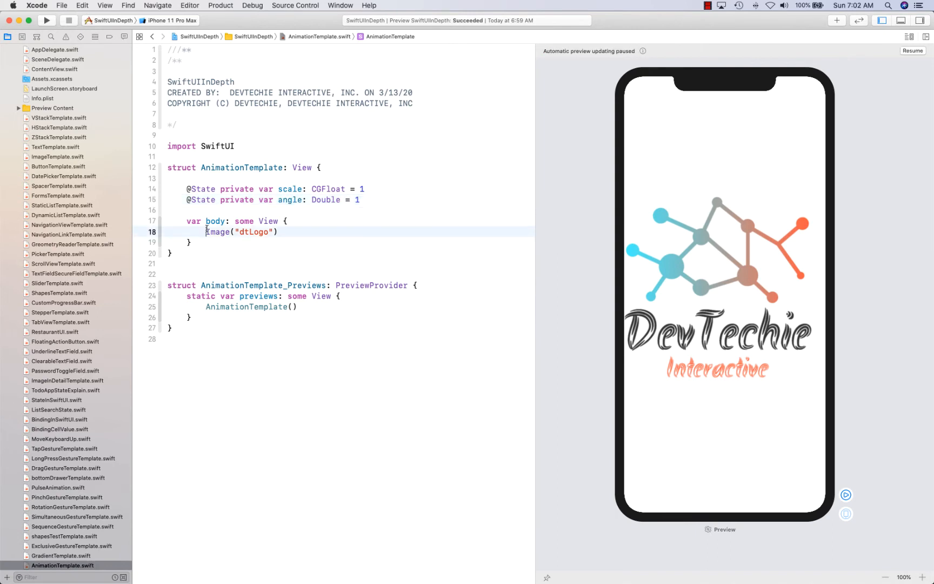
pyautogui.write('Image')
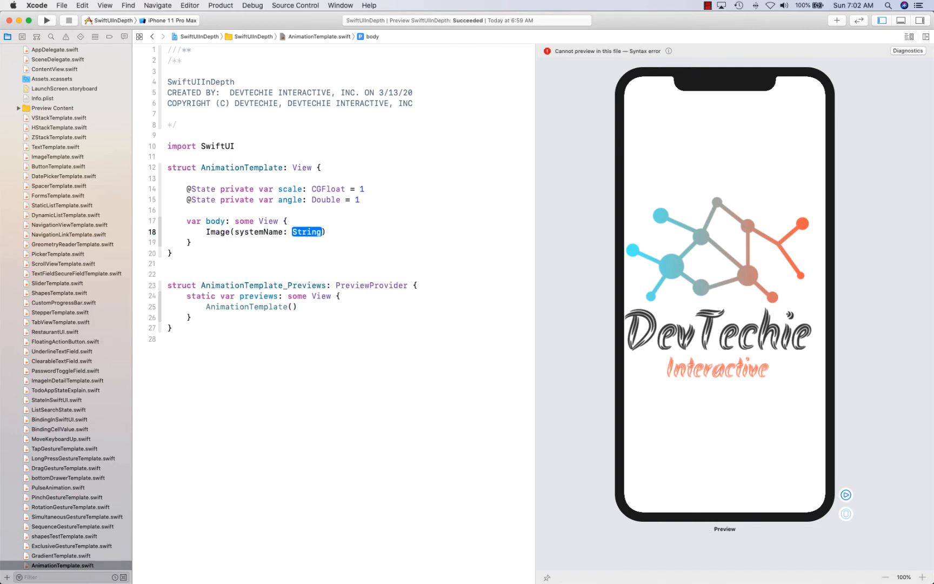
# Make the image the paperplane.fill system symbol with .largeTitle font
pyautogui.write('pap"')
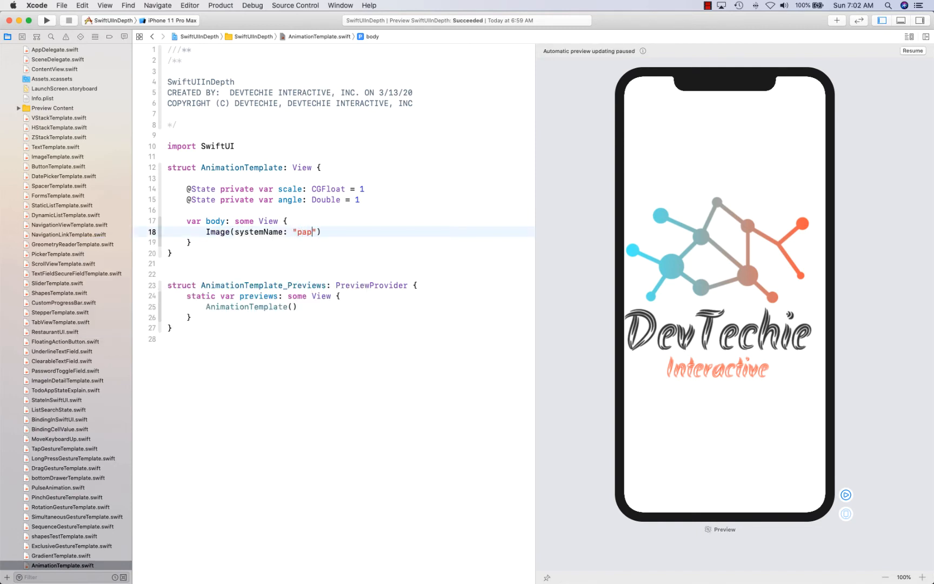
pyautogui.write('erplane')
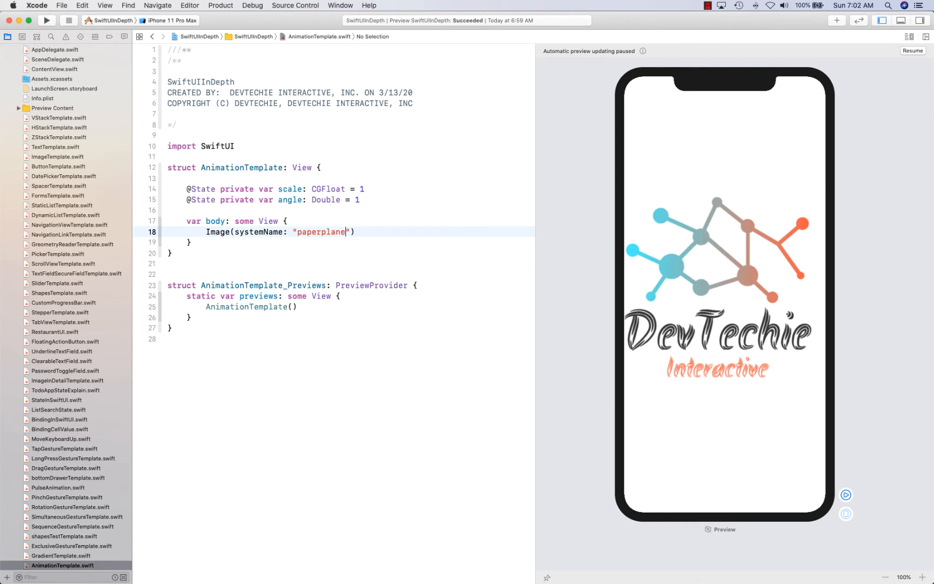
pyautogui.write('.fill')
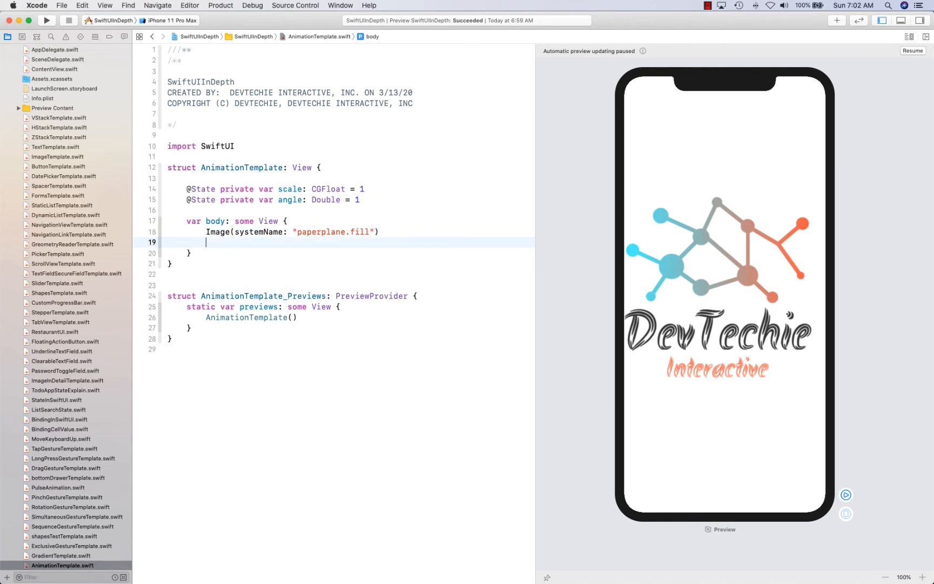
pyautogui.write('.fon')
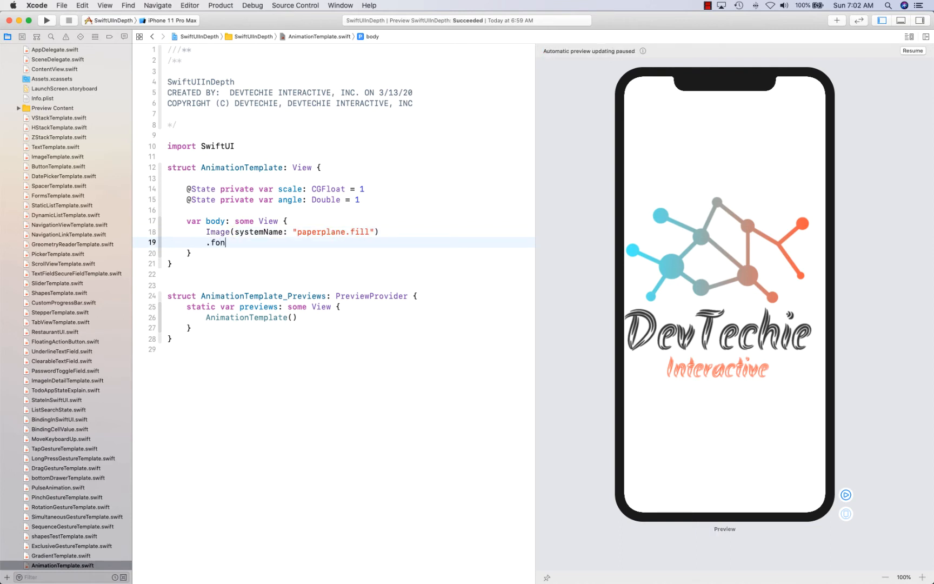
pyautogui.write('t(.;largeTitle')
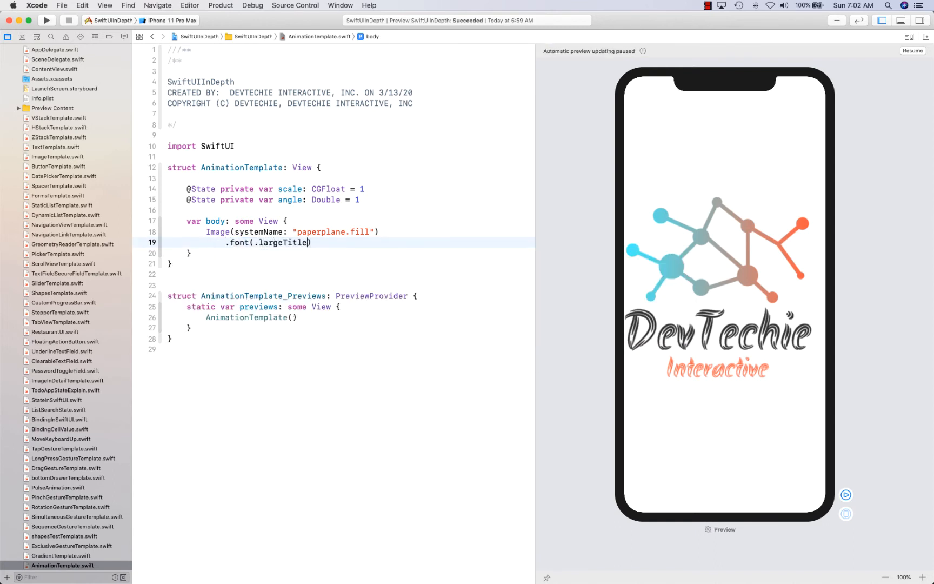
pyautogui.press('Return')
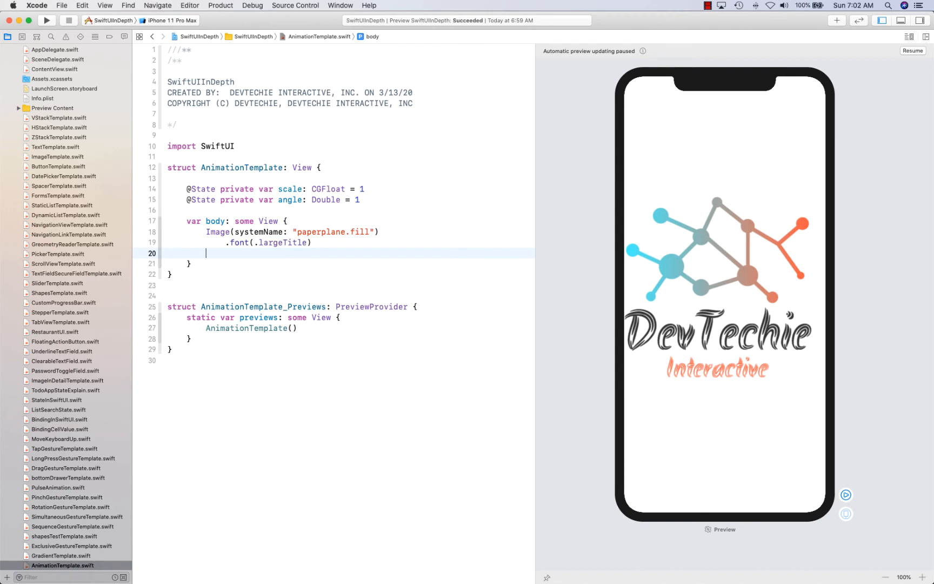
# Add .rotationEffect(.degrees(angle)) on a new line below the font modifier
pyautogui.write('.rotationEffect(angle: Angle')
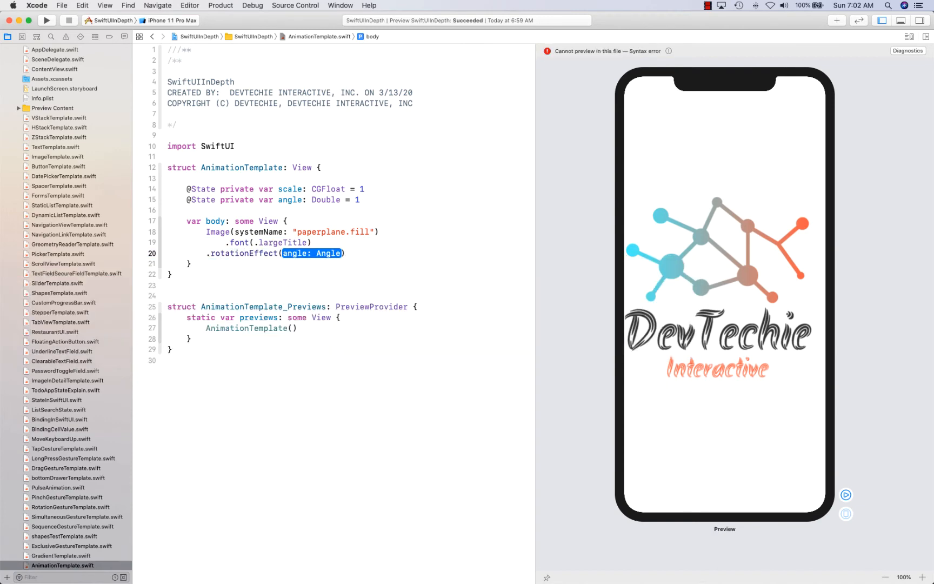
pyautogui.write('.degrees(degrees')
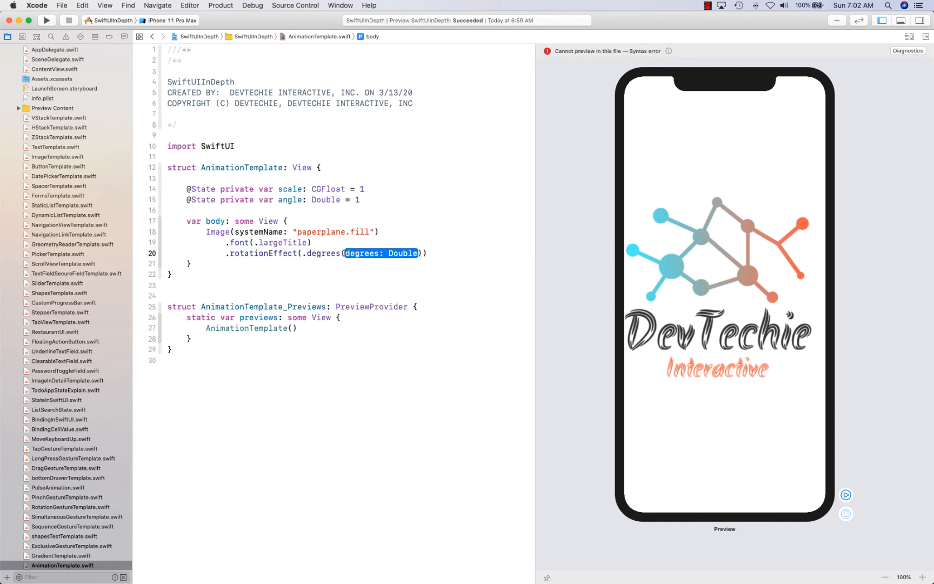
pyautogui.write('an')
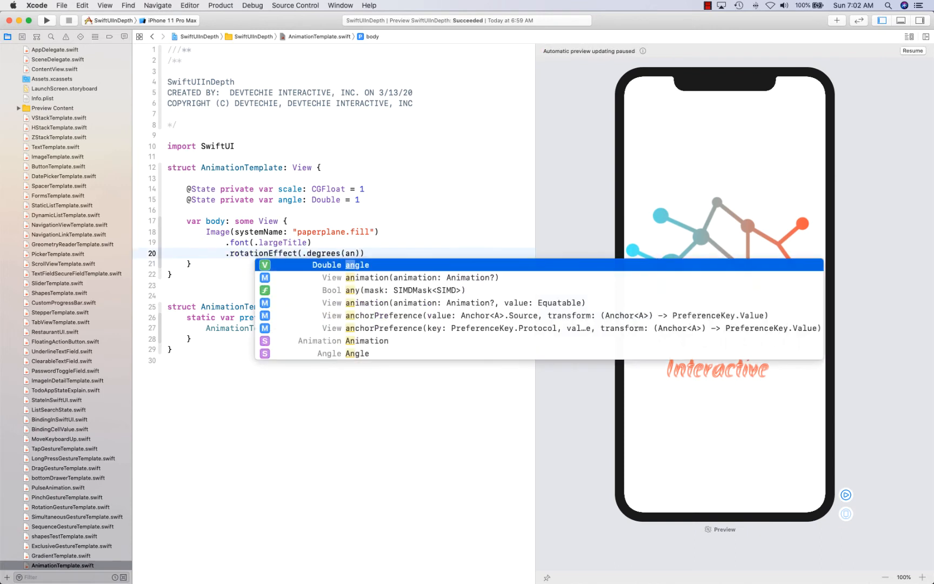
pyautogui.press('Return')
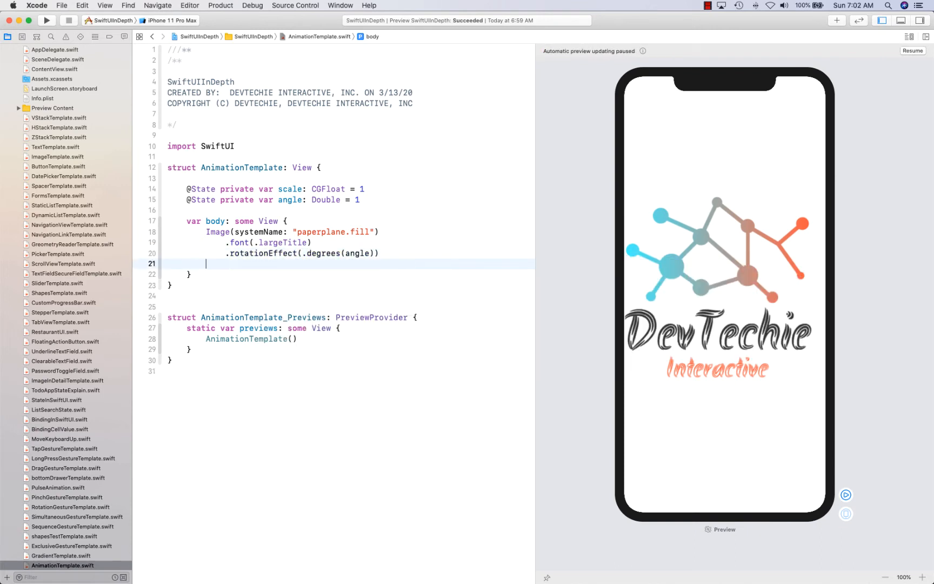
pyautogui.write('.scaleEffect(')
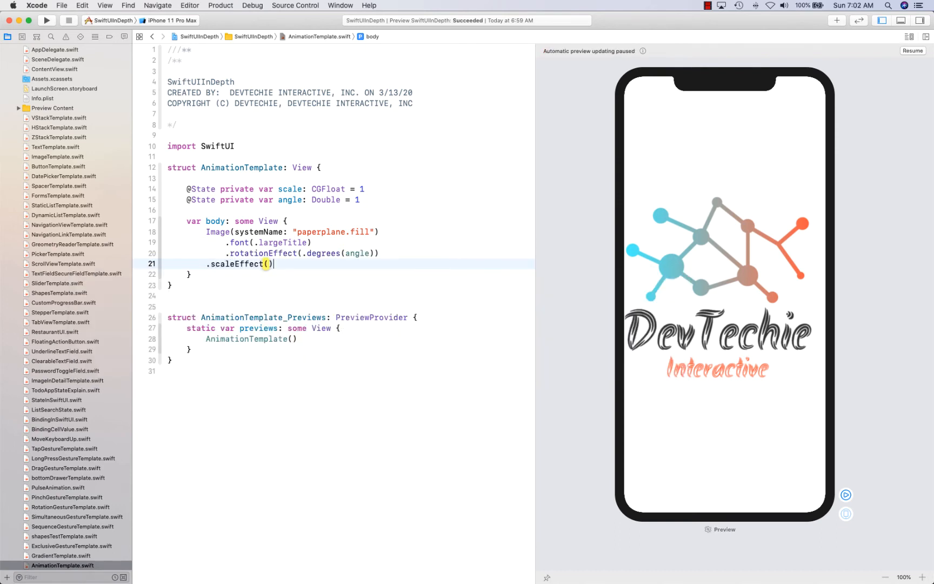
# Add .scaleEffect(scale), .orange foreground color and a forever-repeating autoreversing spring animation
pyautogui.write('scla')
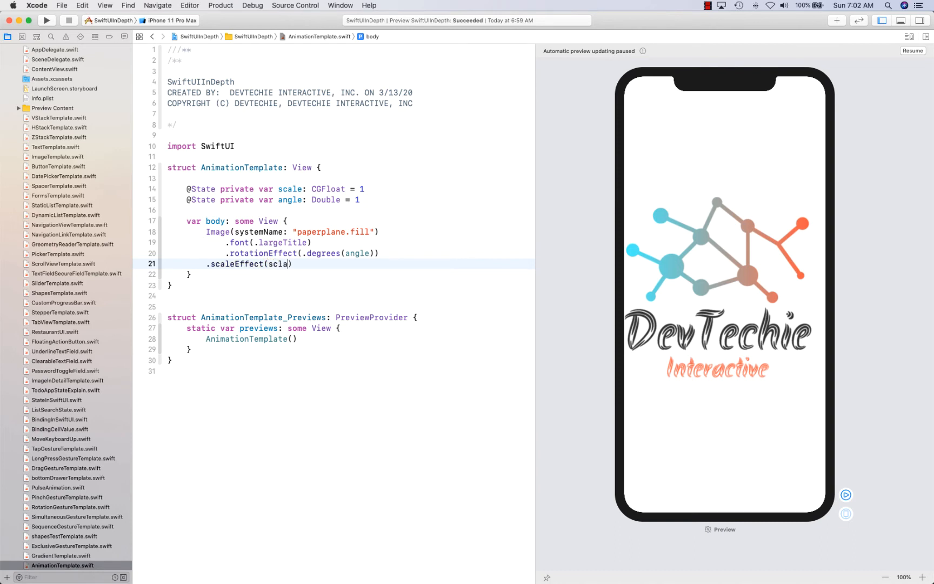
pyautogui.write('e')
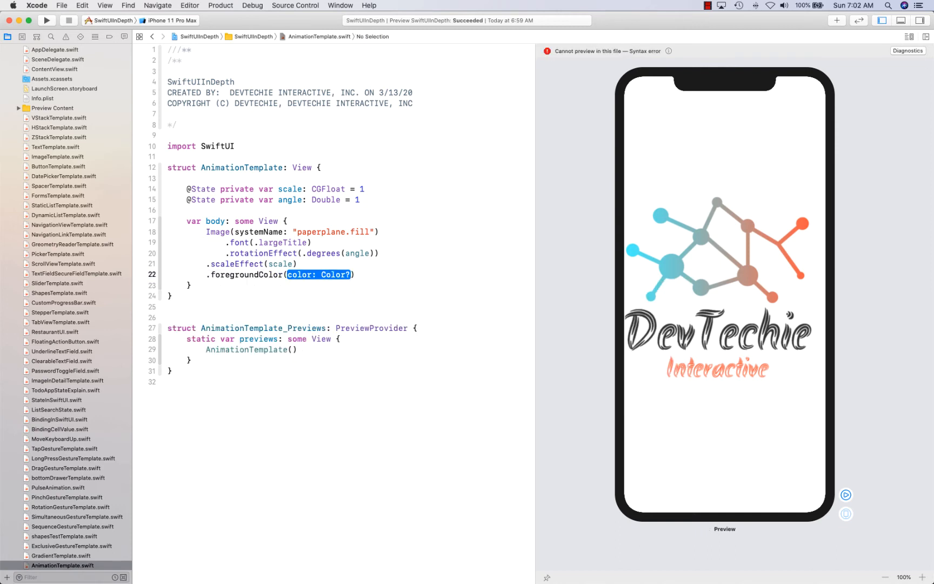
pyautogui.write('.orange')
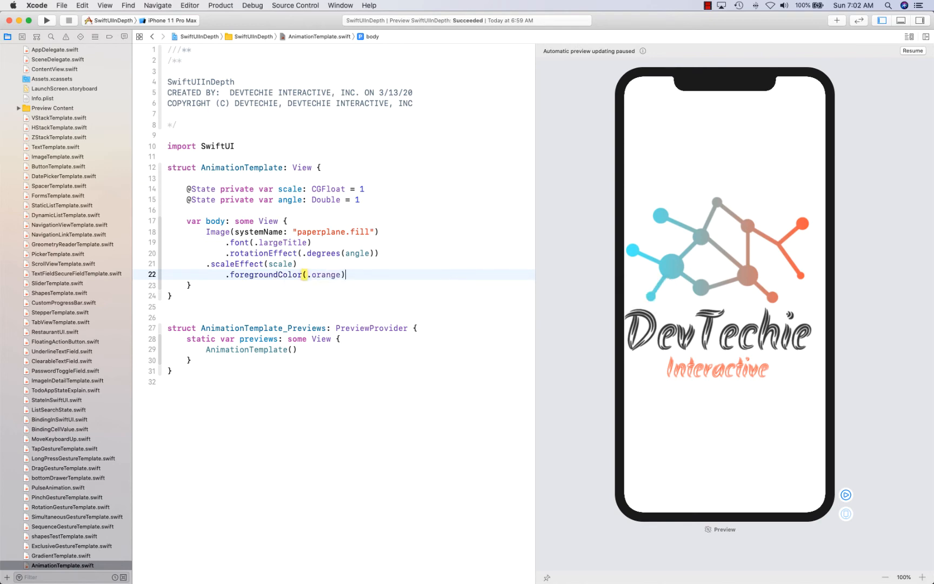
pyautogui.write('.animation(Animation')
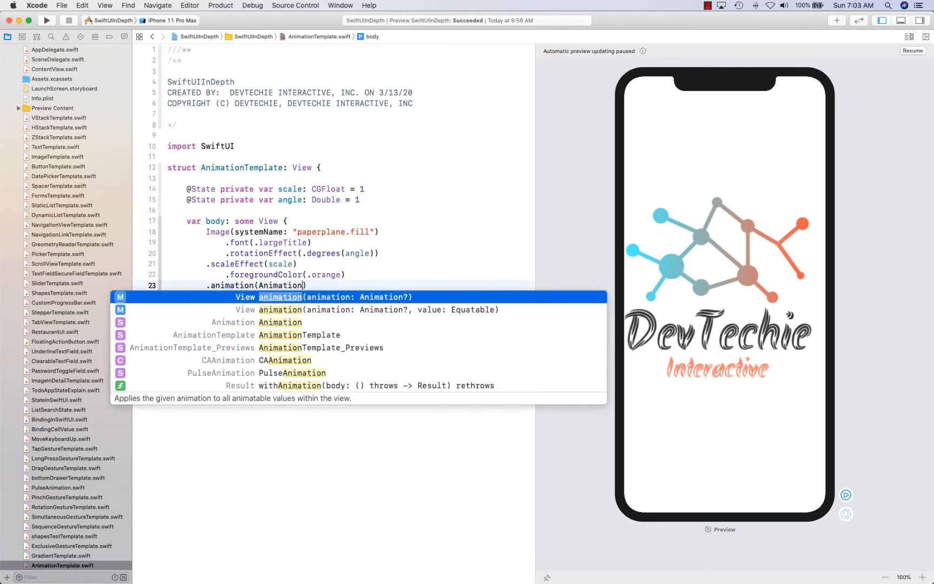
pyautogui.write('.spt')
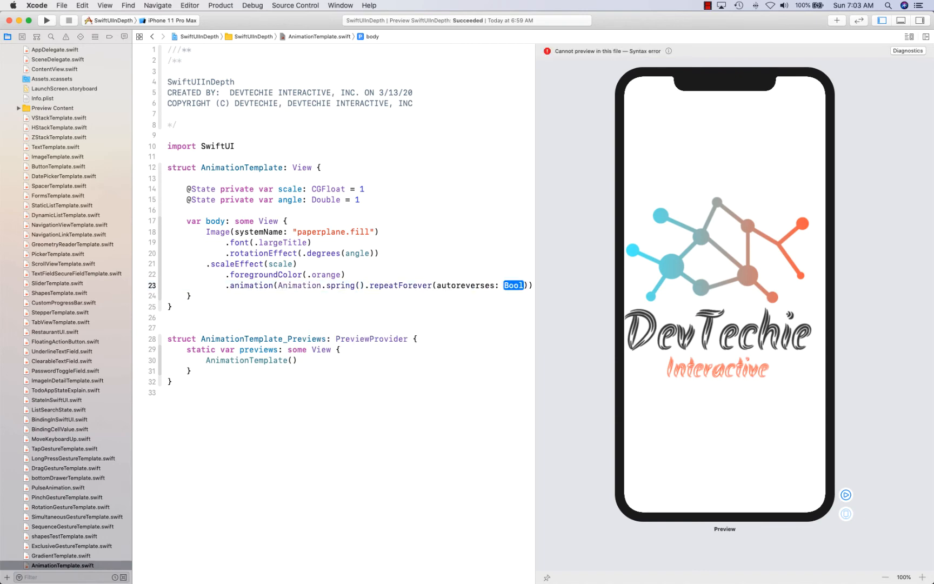
pyautogui.write('true')
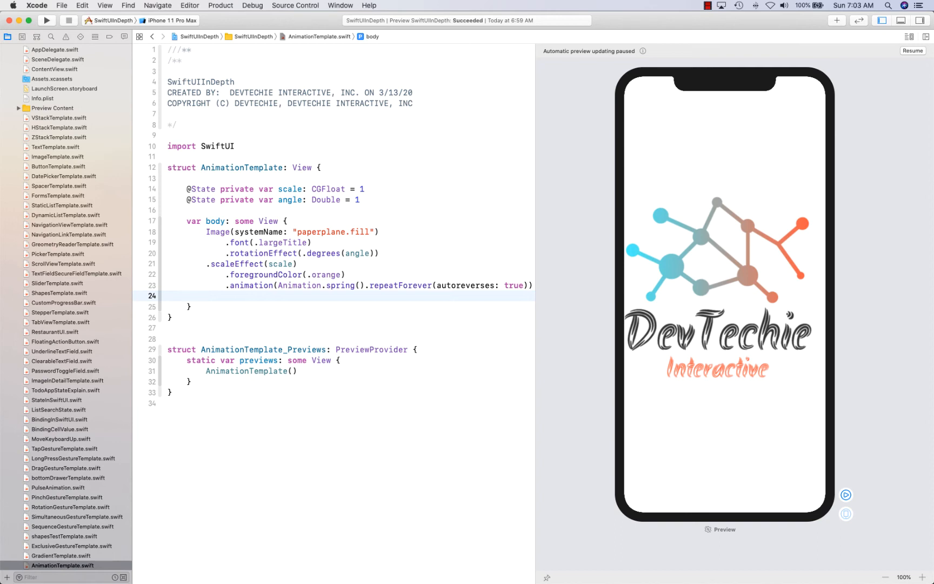
# Add .onAppear { self.angle += 360; self.scale += 2 } to the paper plane image
pyautogui.write('.onAppear() {')
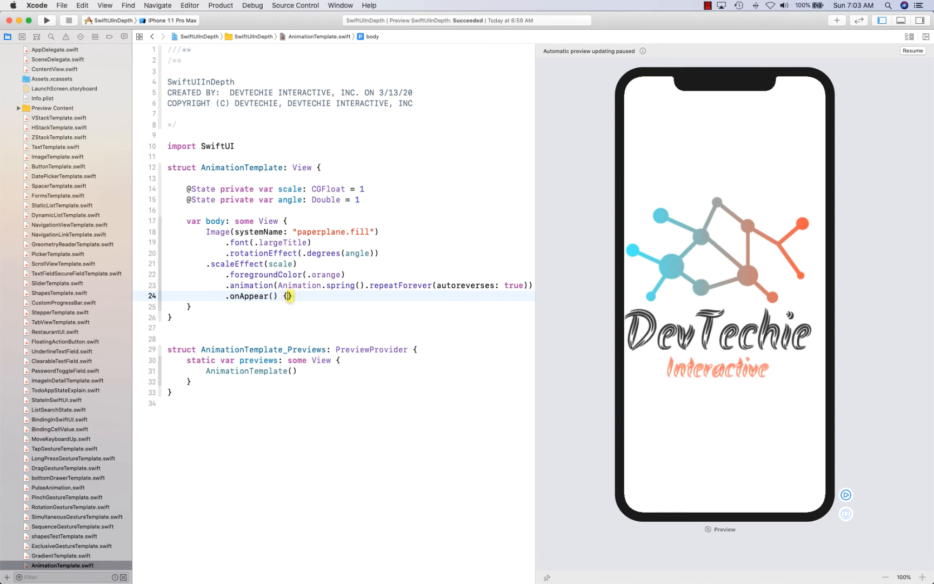
pyautogui.write('self.')
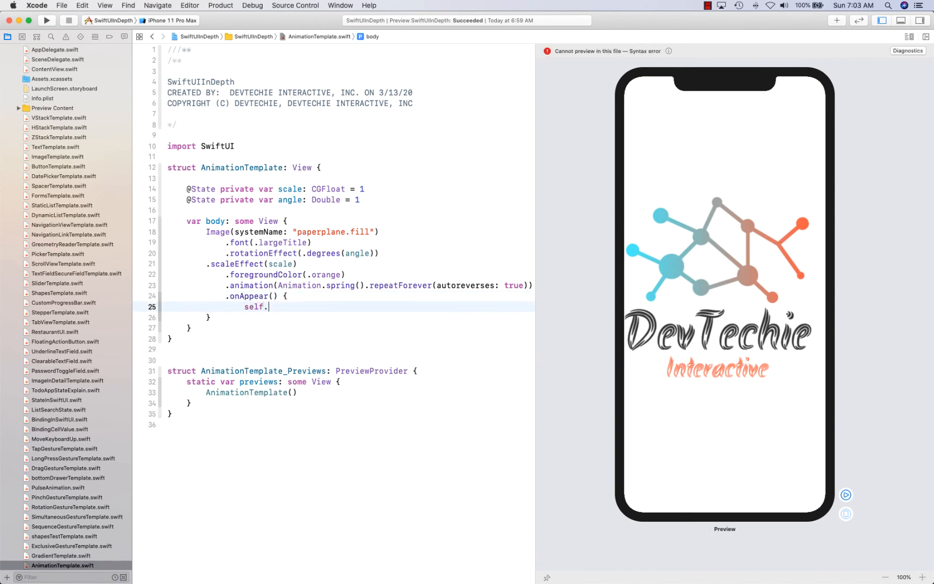
pyautogui.write('angle')
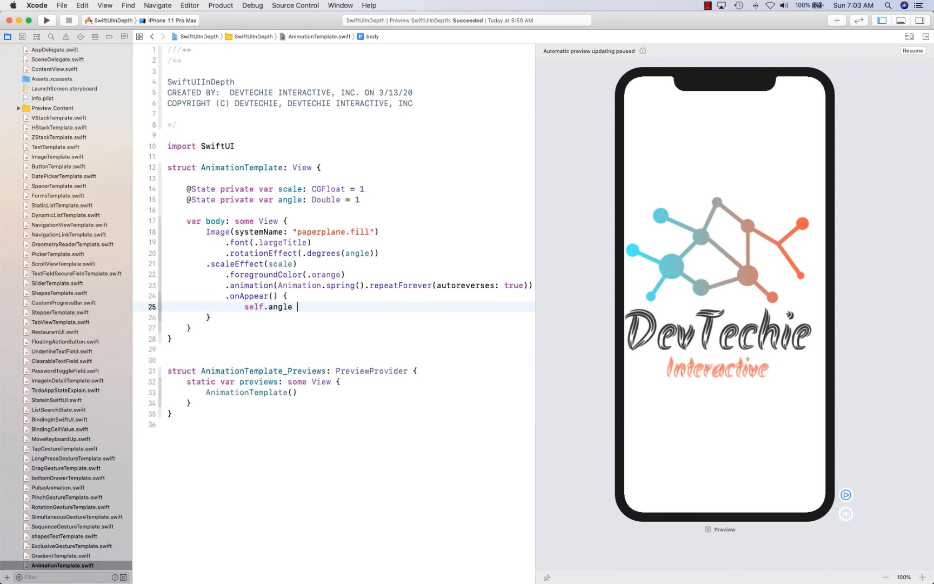
pyautogui.write('+= 360')
pyautogui.write('self.')
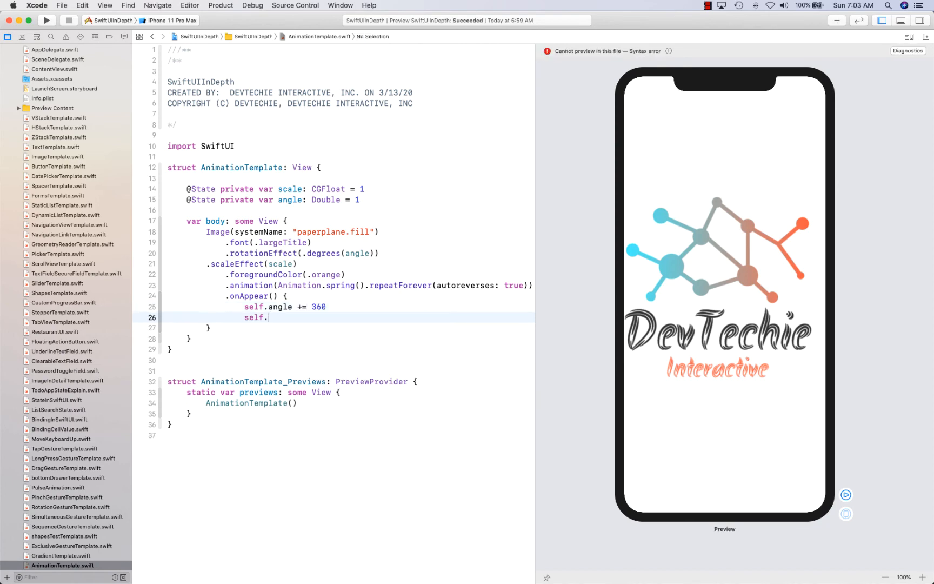
pyautogui.write('sac')
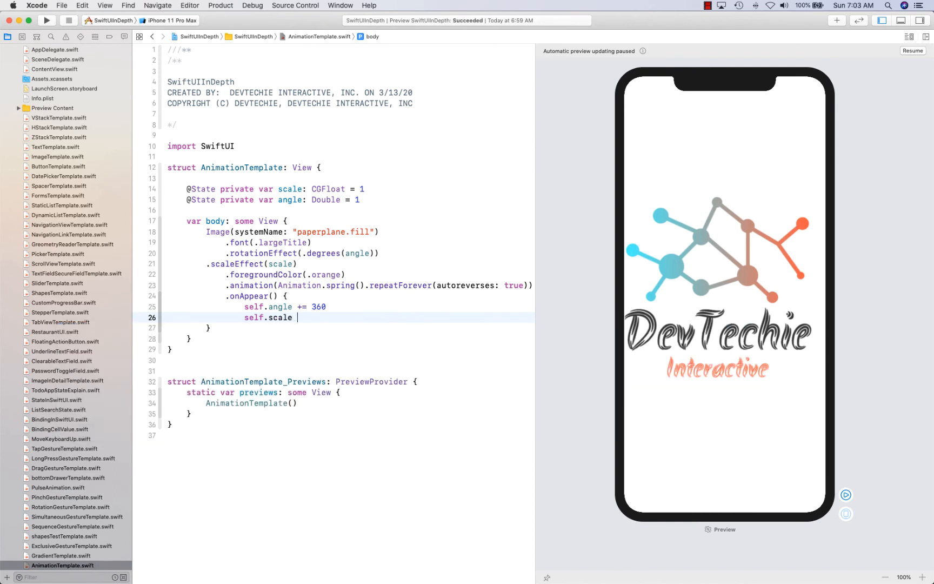
pyautogui.write('+=')
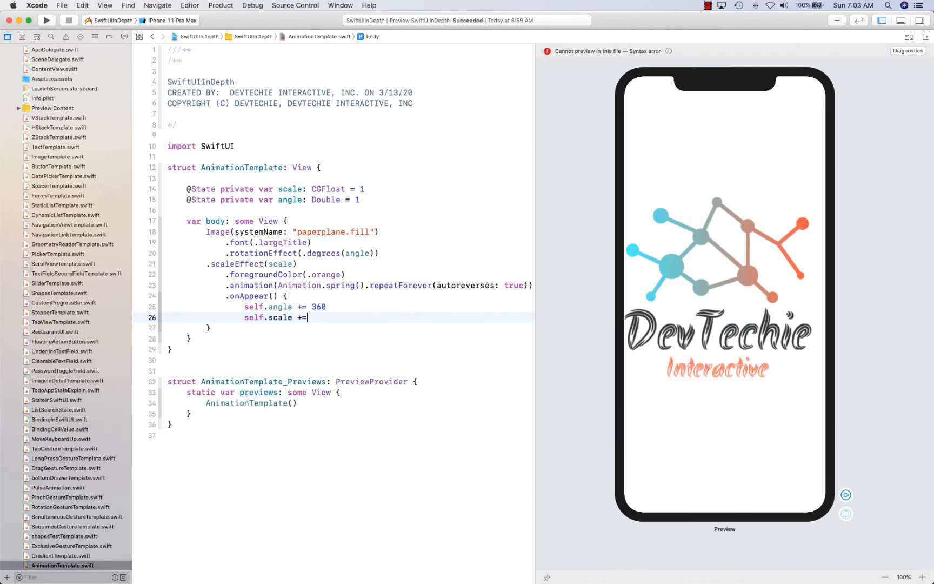
pyautogui.write('2')
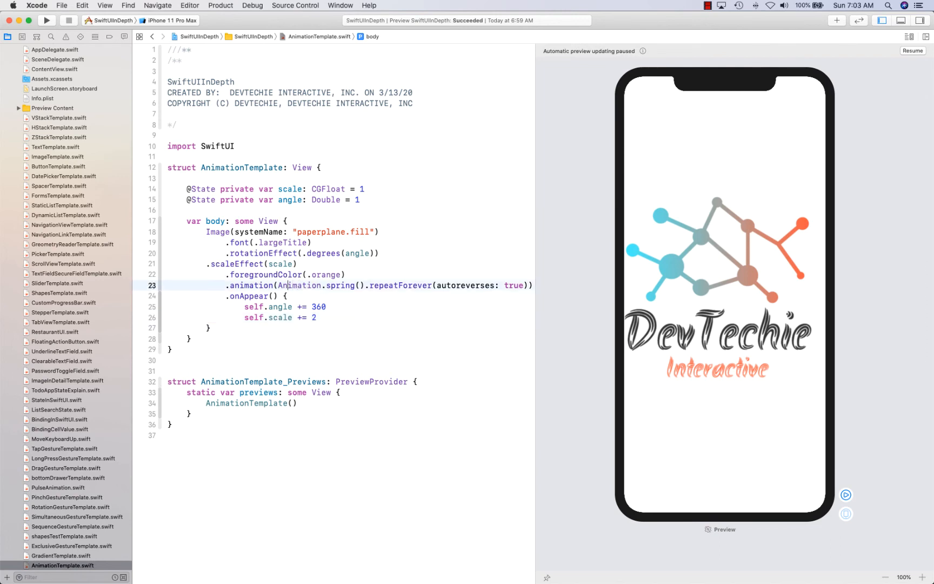
pyautogui.doubleClick(300, 286)
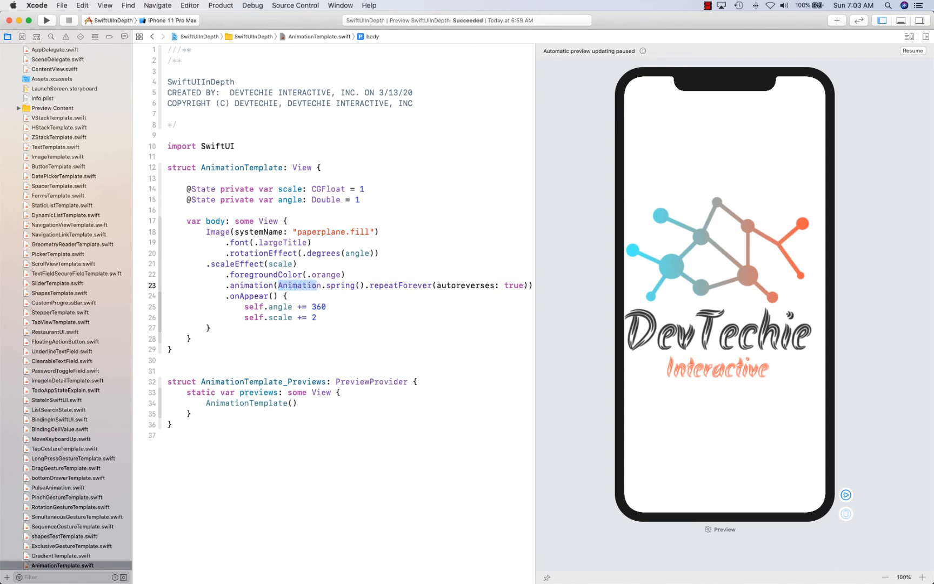
pyautogui.press('Delete')
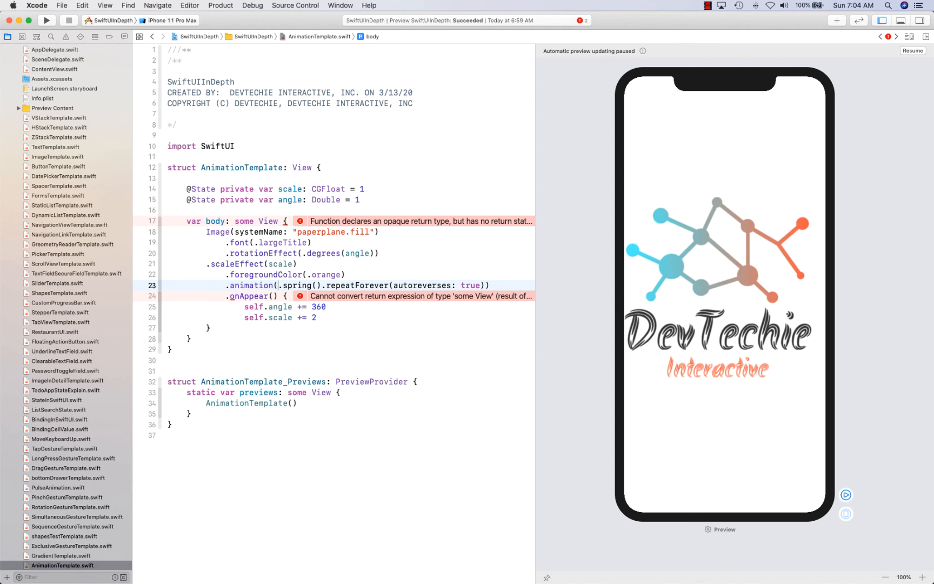
pyautogui.write('A')
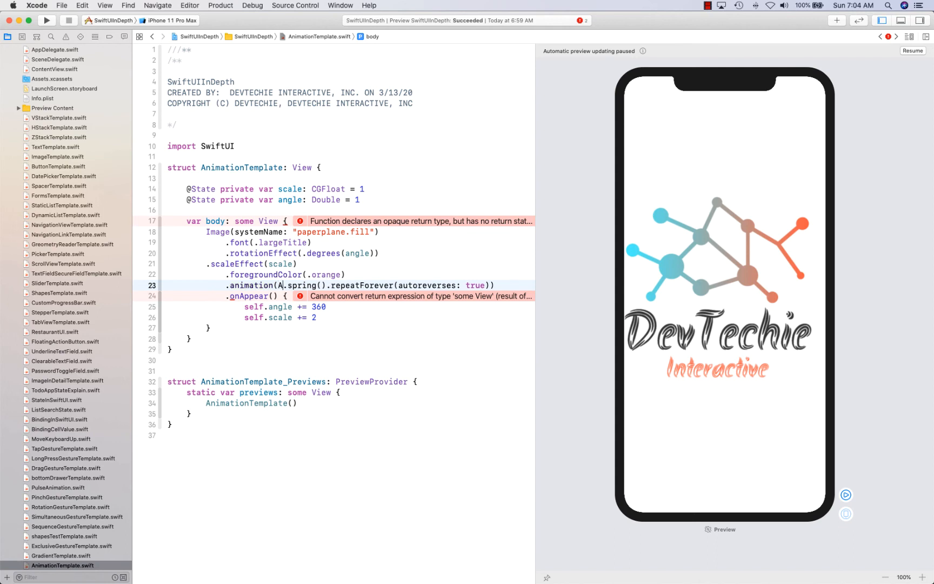
pyautogui.write('nimation')
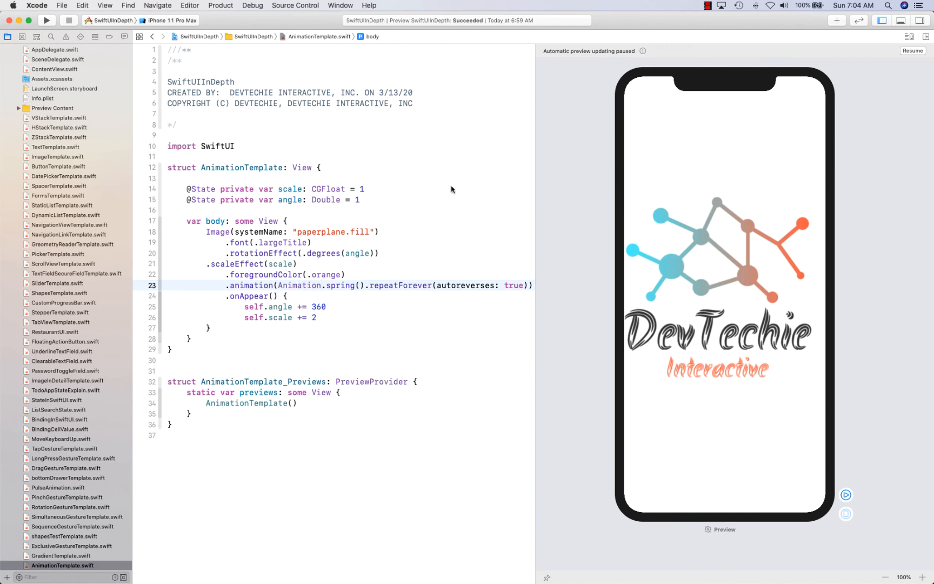
# Resume the paused canvas and start Live Preview to play the paper plane animation
pyautogui.click(911, 50)
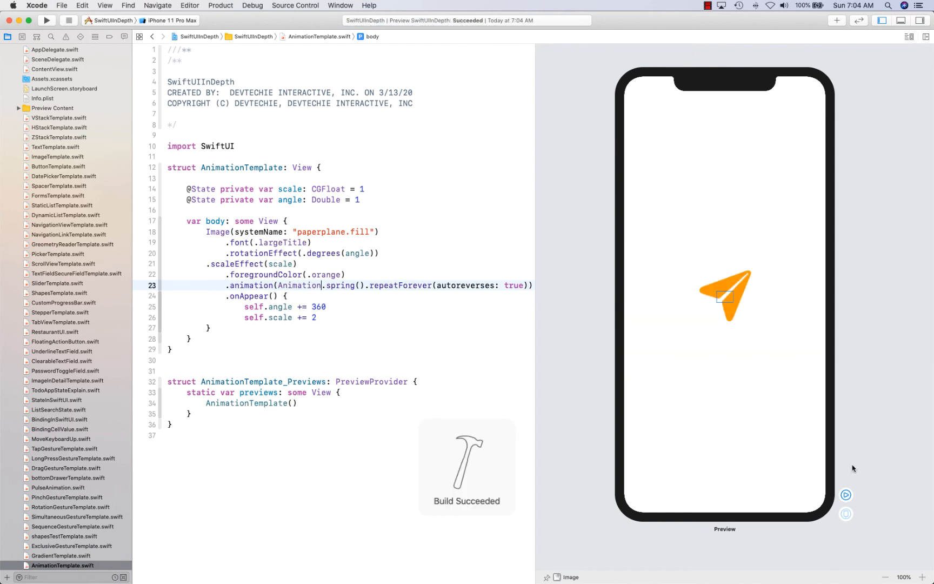
pyautogui.click(846, 494)
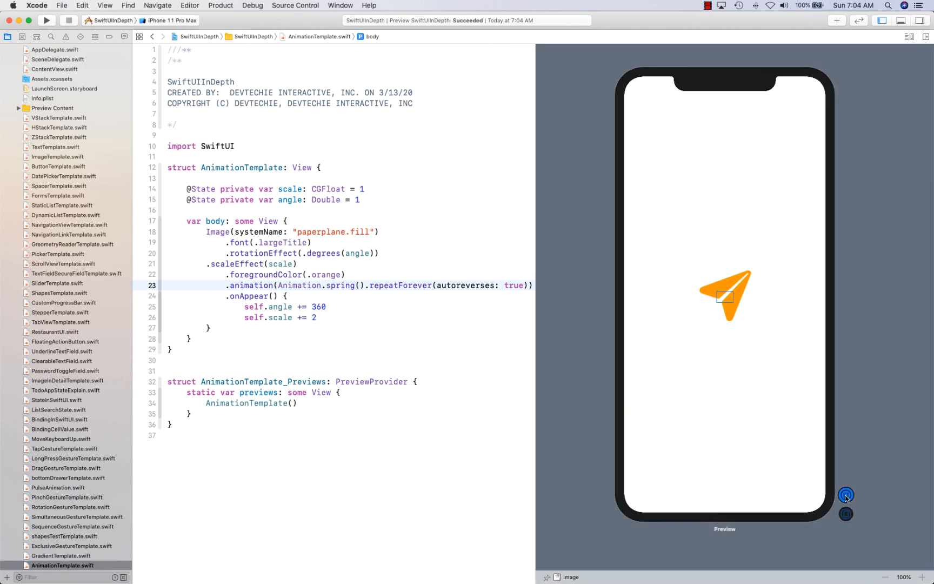